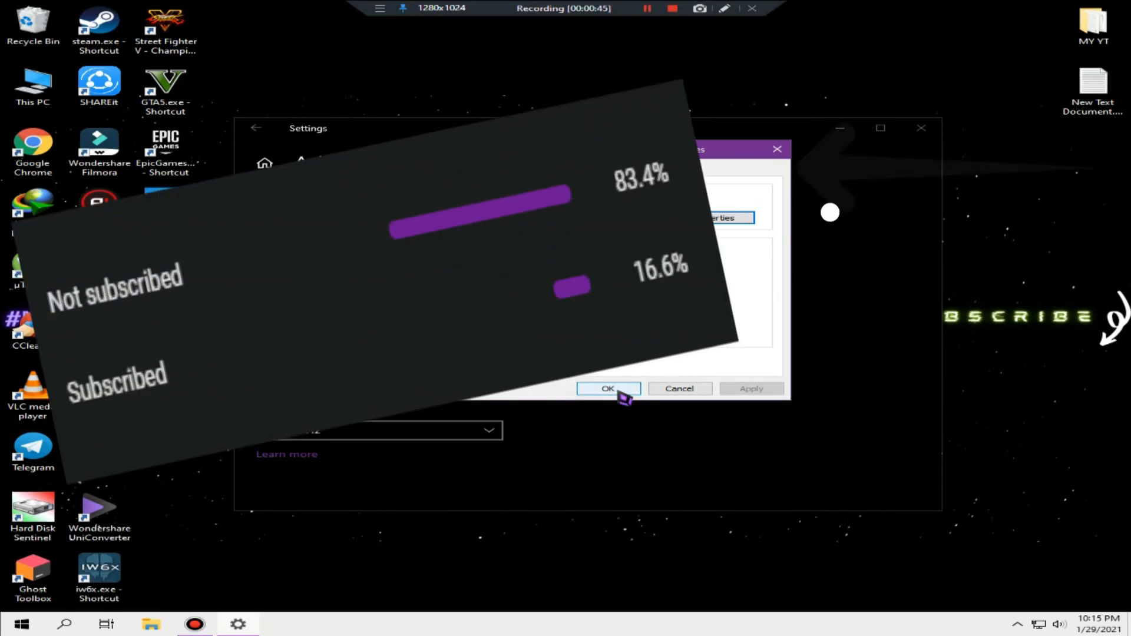
Step: Confirm the properties dialog with OK, returning to the Settings page
left_click(608, 388)
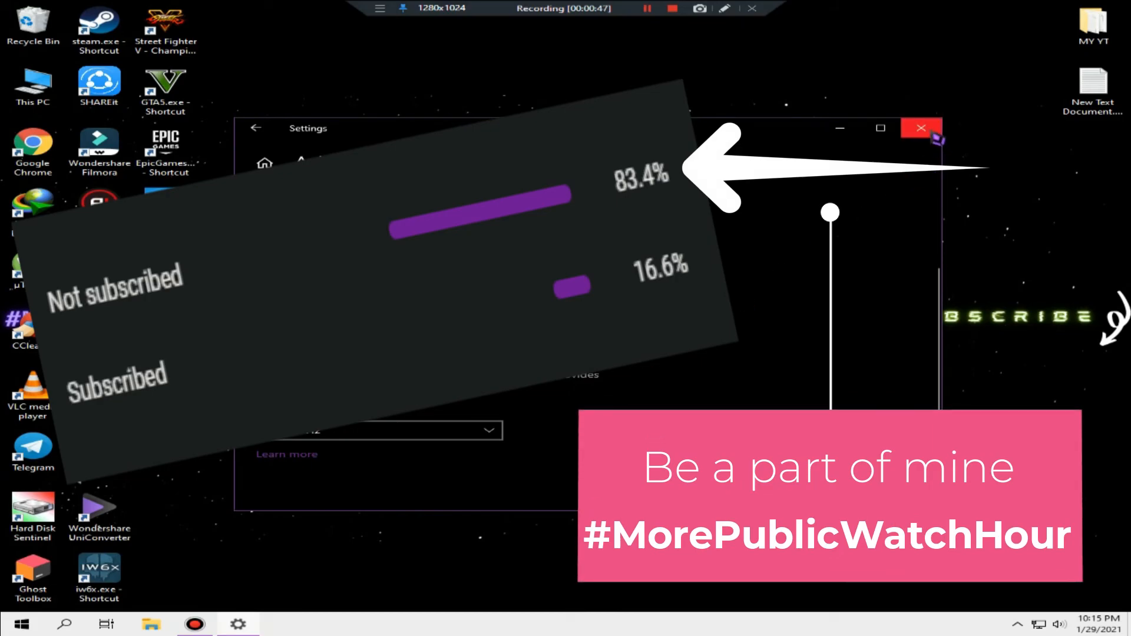